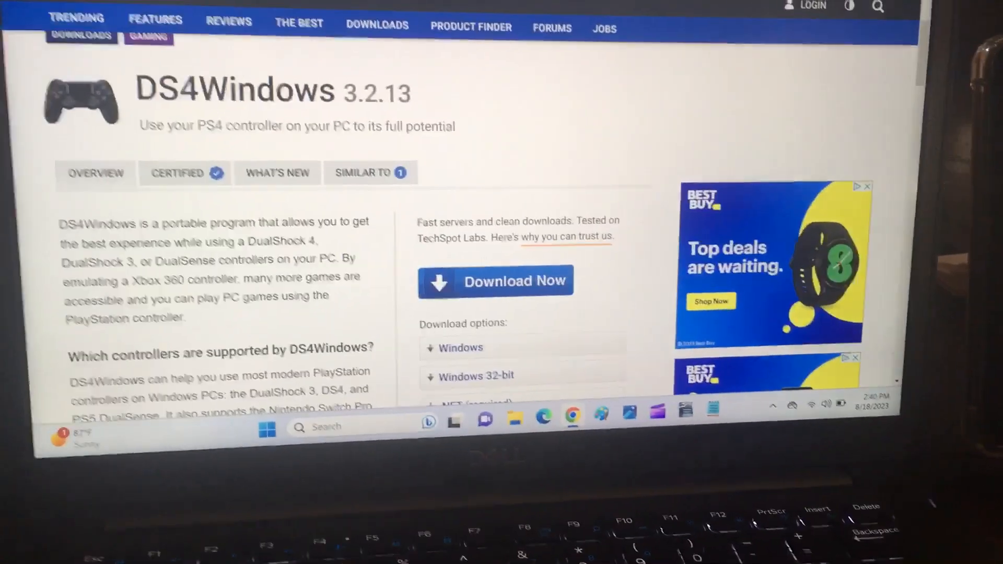
Scroll through the TechSpot DS4Windows 3.2.13 page to find the Windows download option.
scroll(up, 3)
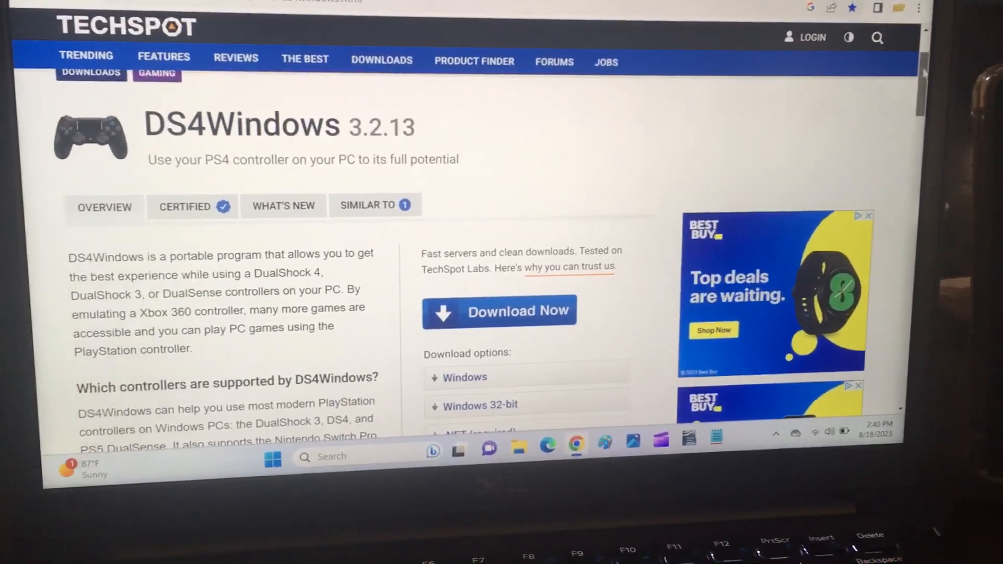
scroll(down, 3)
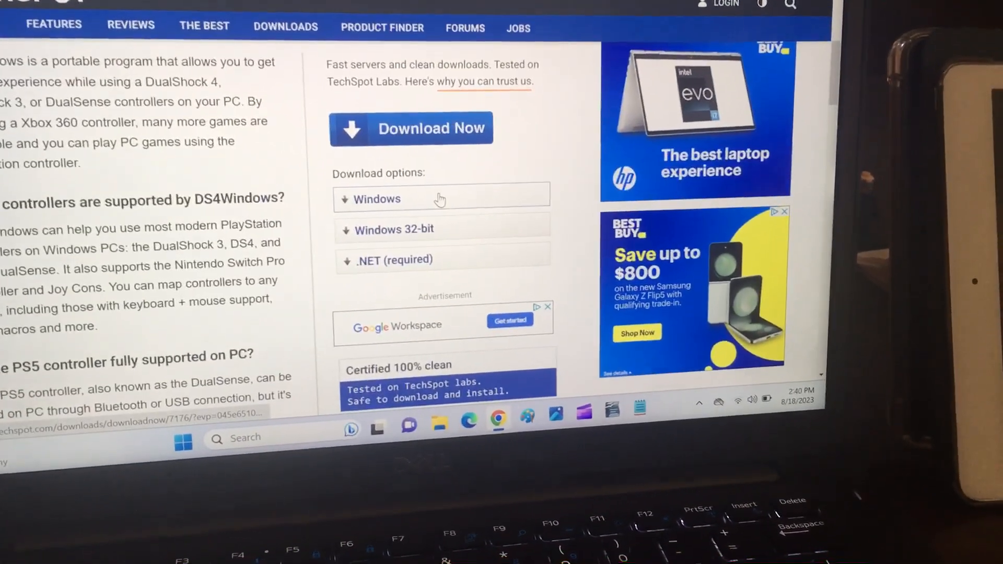
scroll(down, 3)
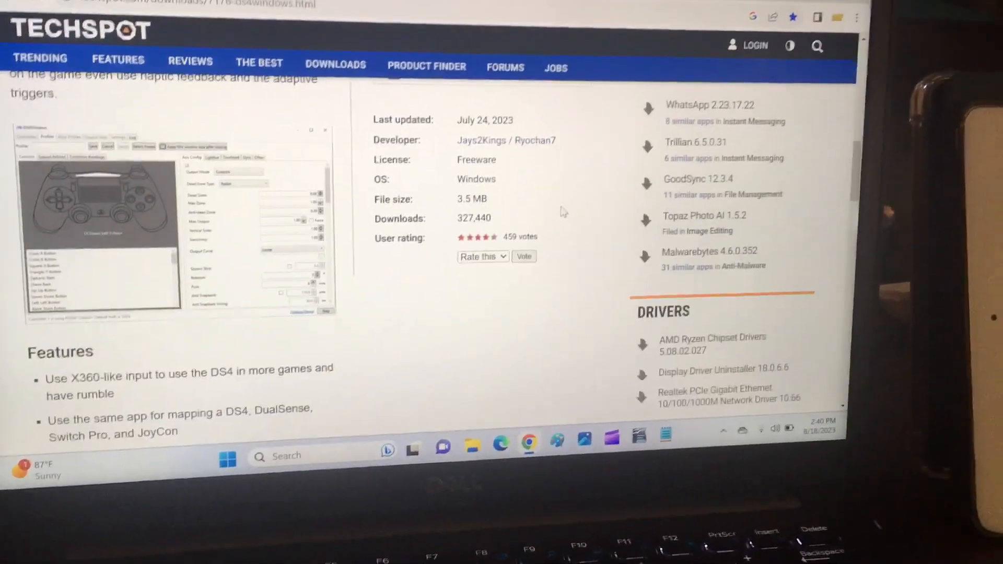
scroll(up, 3)
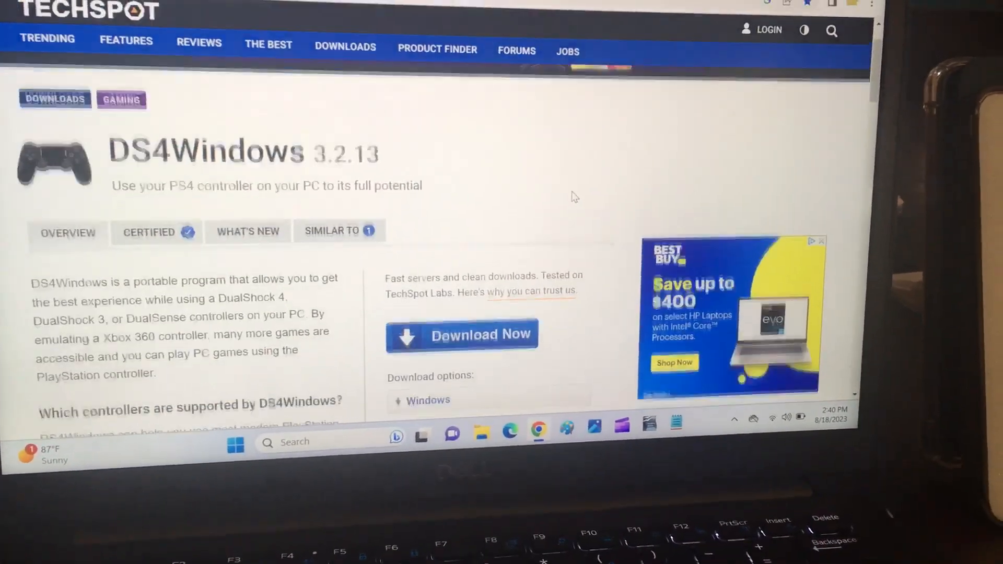
scroll(down, 3)
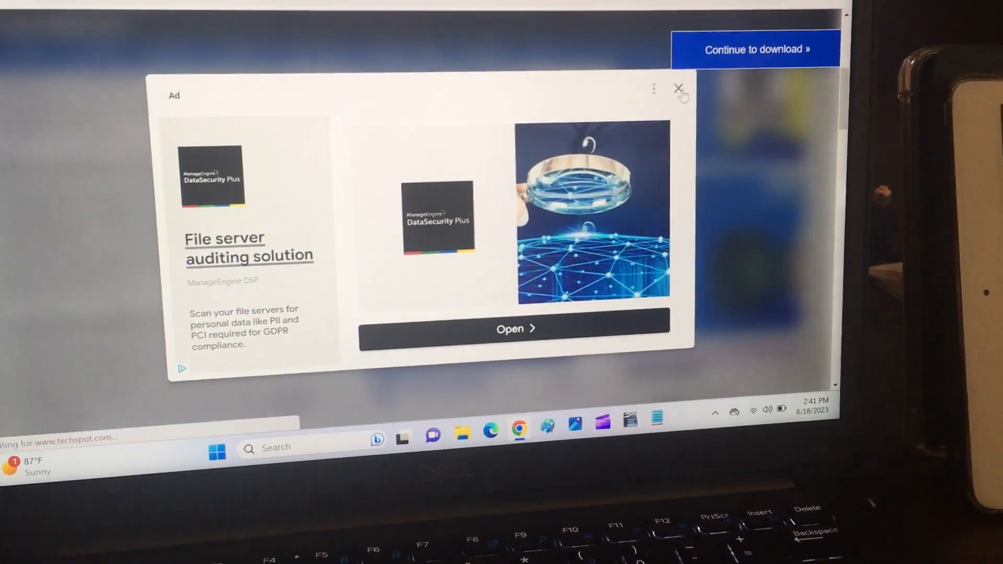
Close the ad overlay to reach the 'Now downloading DS4Windows 3.2.13' page.
click(678, 89)
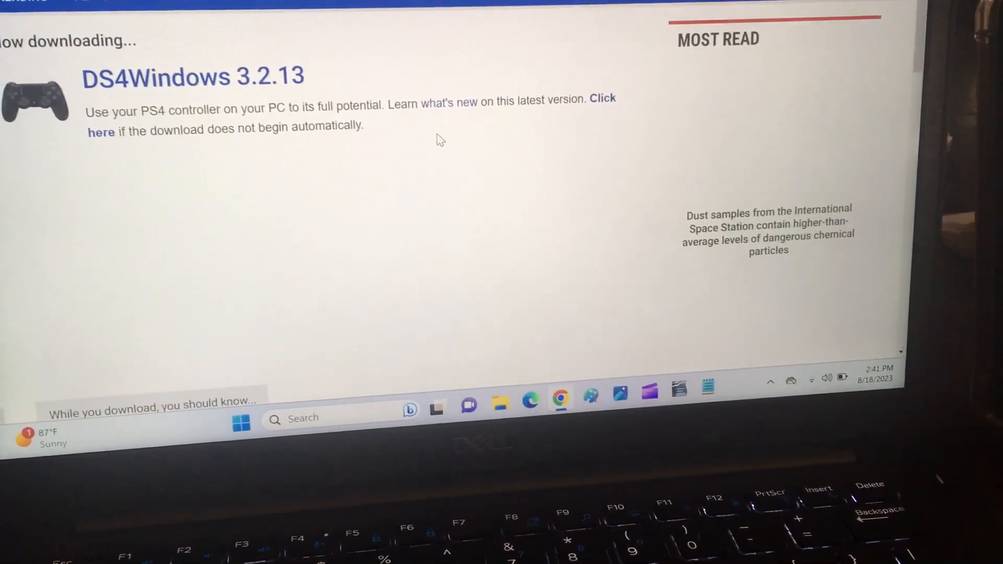
scroll(up, 3)
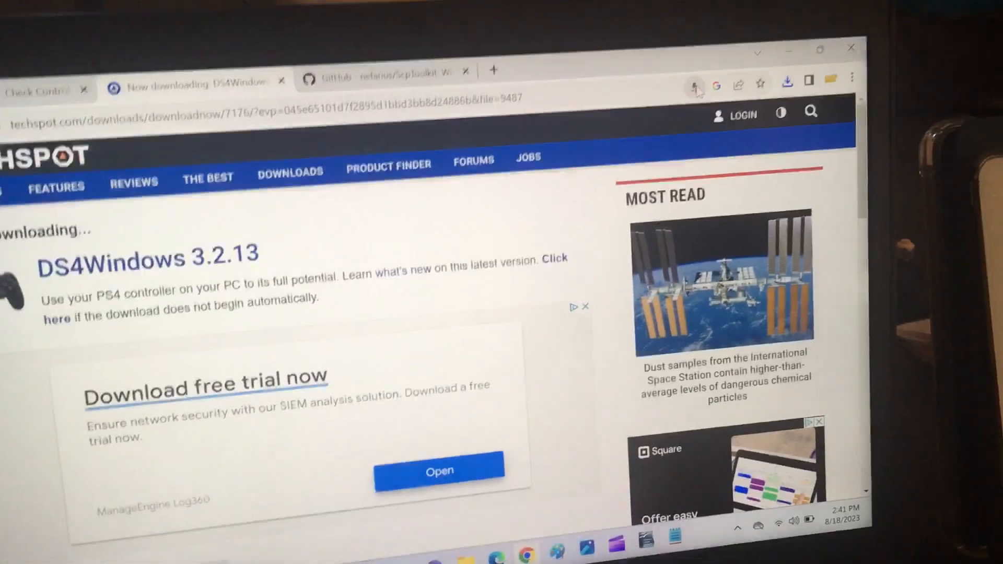
Always allow techspot.com to download multiple files, then restart the DS4Windows download manually.
click(698, 88)
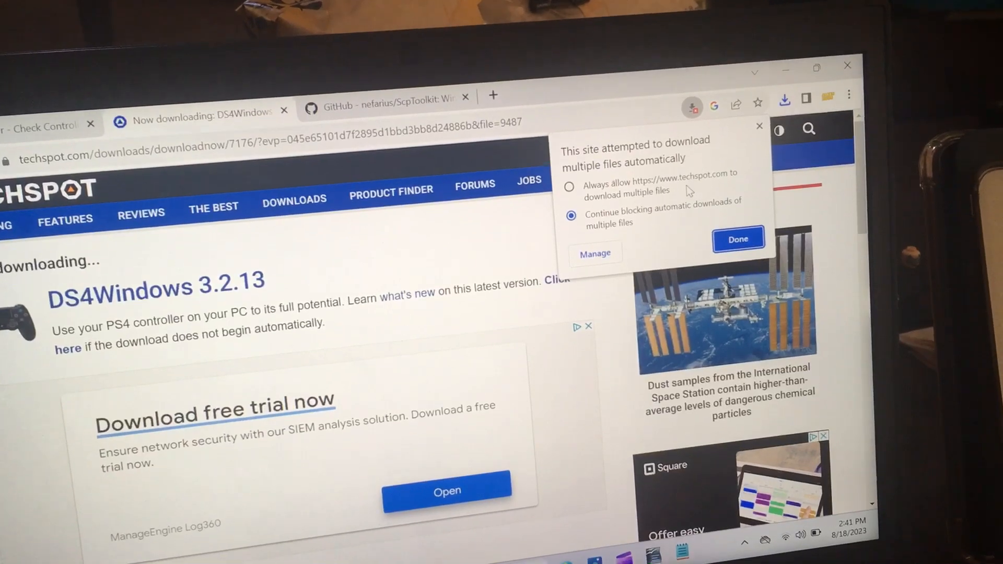
click(569, 186)
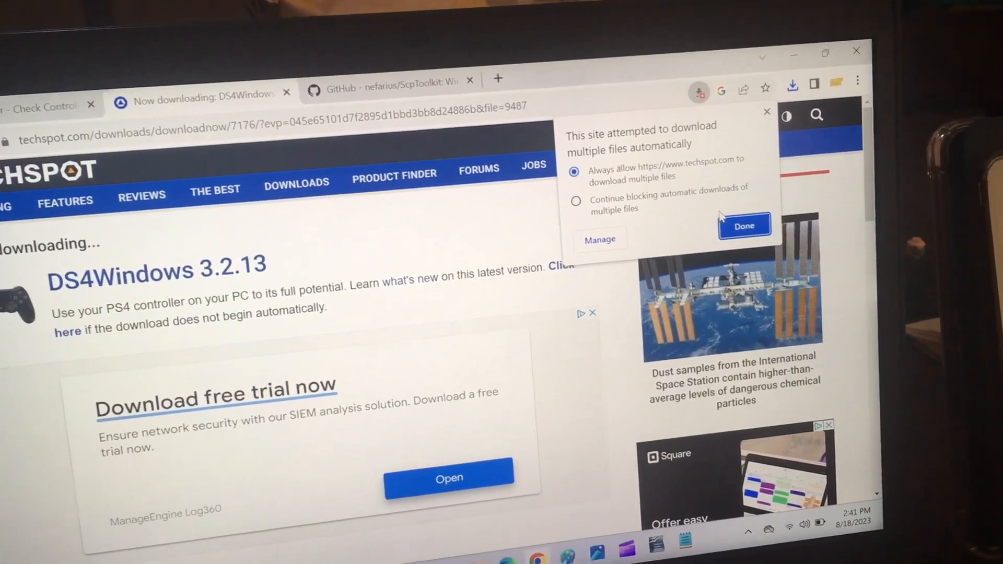
click(743, 226)
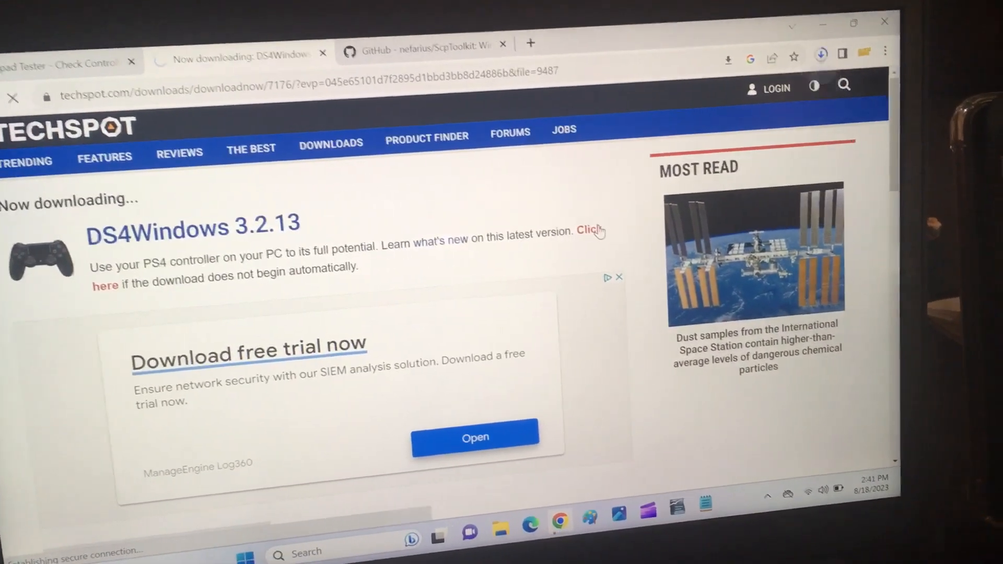
click(795, 56)
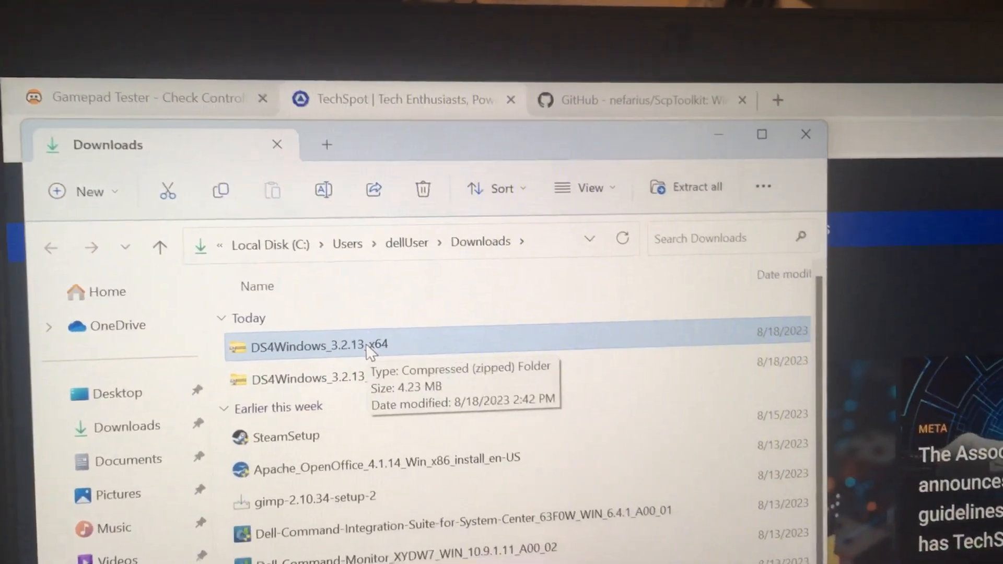
Extract DS4Windows_3.2.13_x64.zip into its suggested folder.
right_click(310, 345)
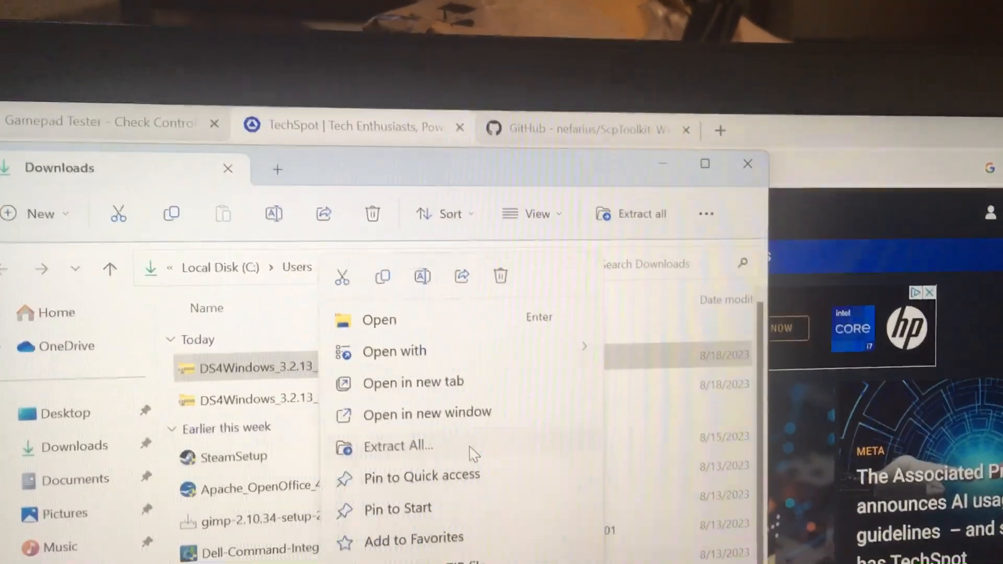
click(397, 446)
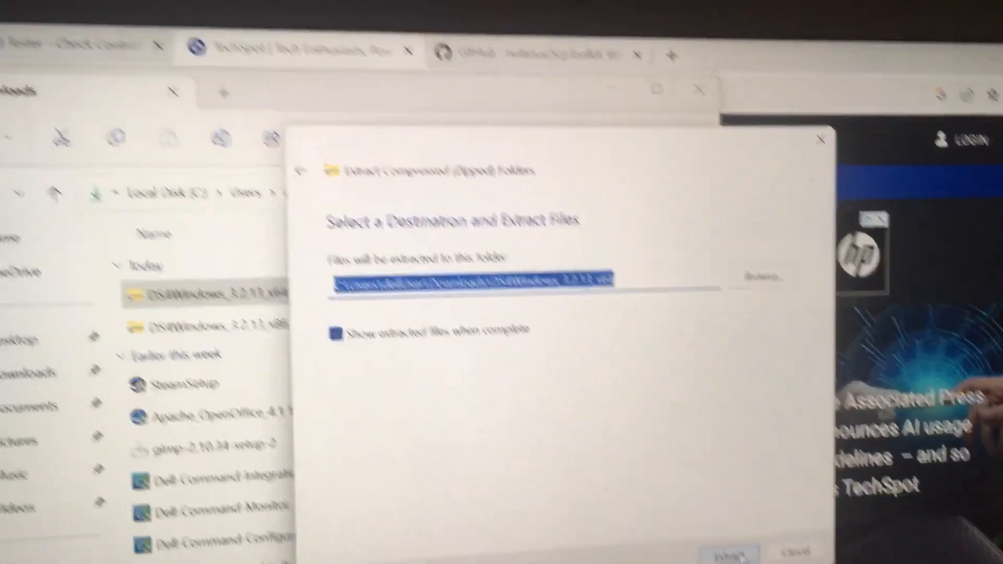
click(728, 552)
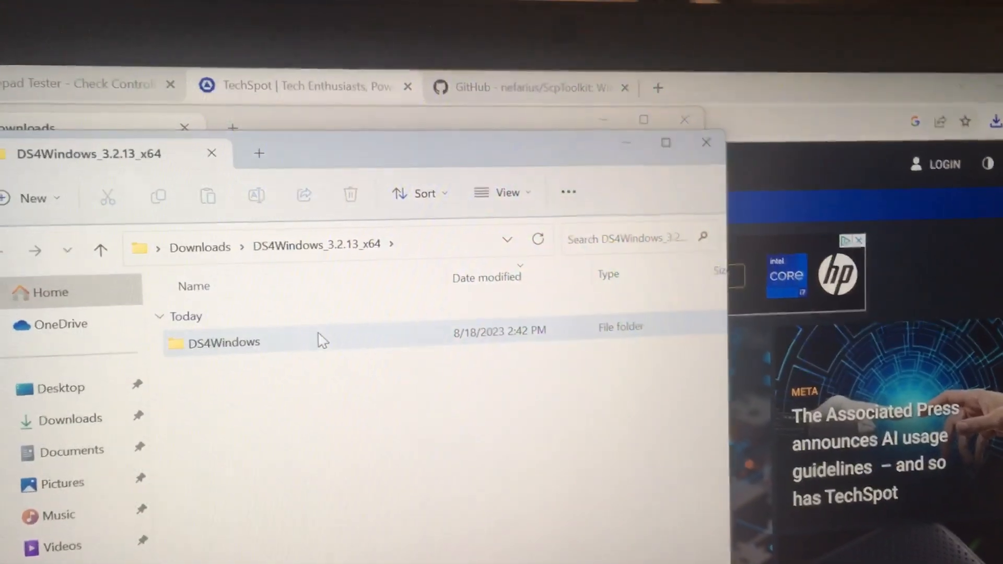
Open the extracted DS4Windows folder and launch DS4Windows.exe.
double_click(223, 343)
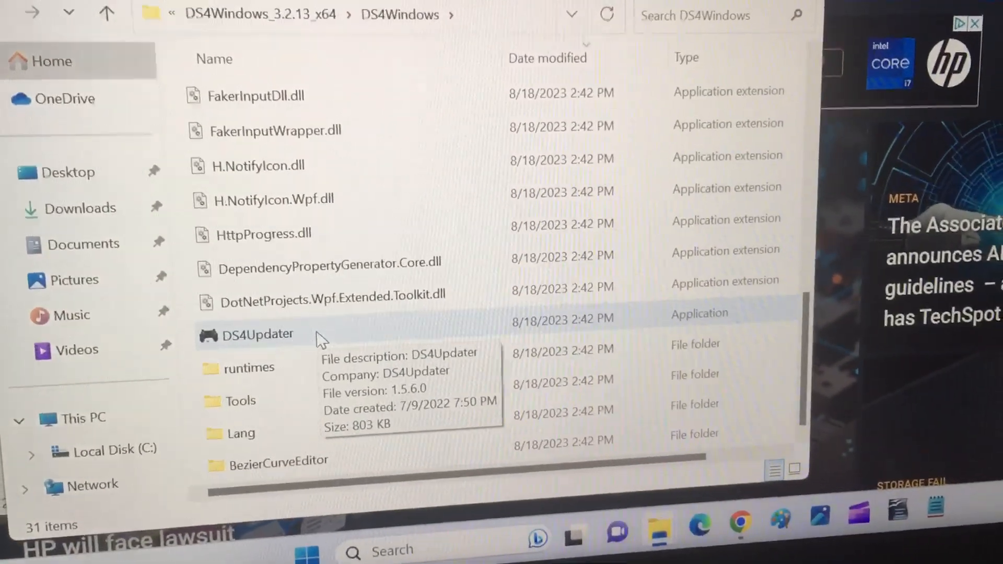
scroll(up, 3)
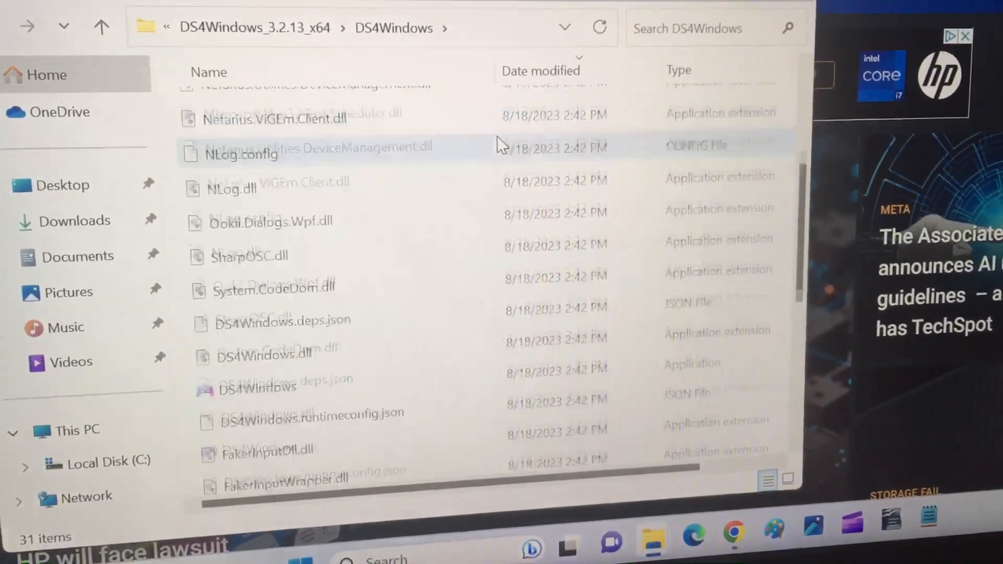
scroll(down, 3)
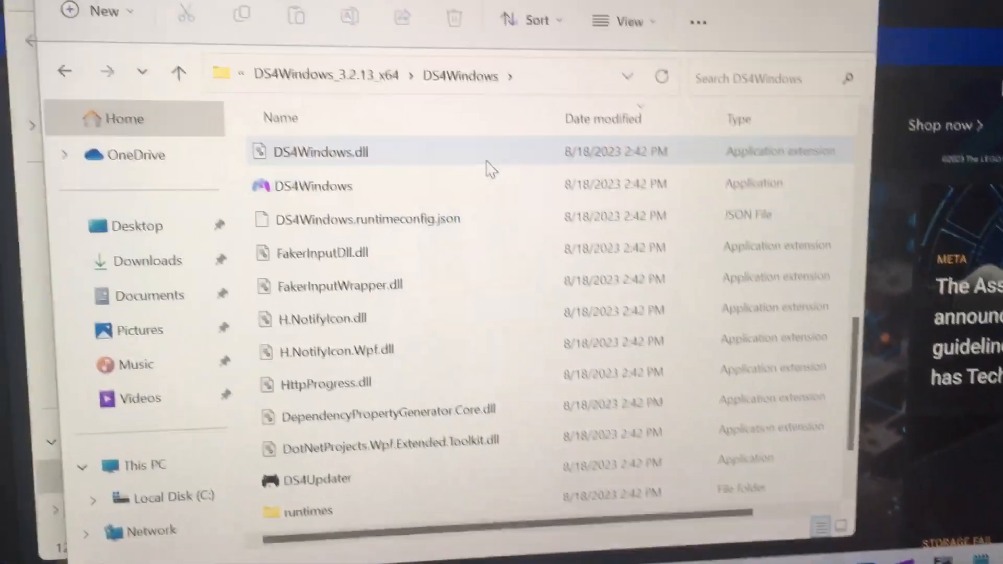
click(321, 186)
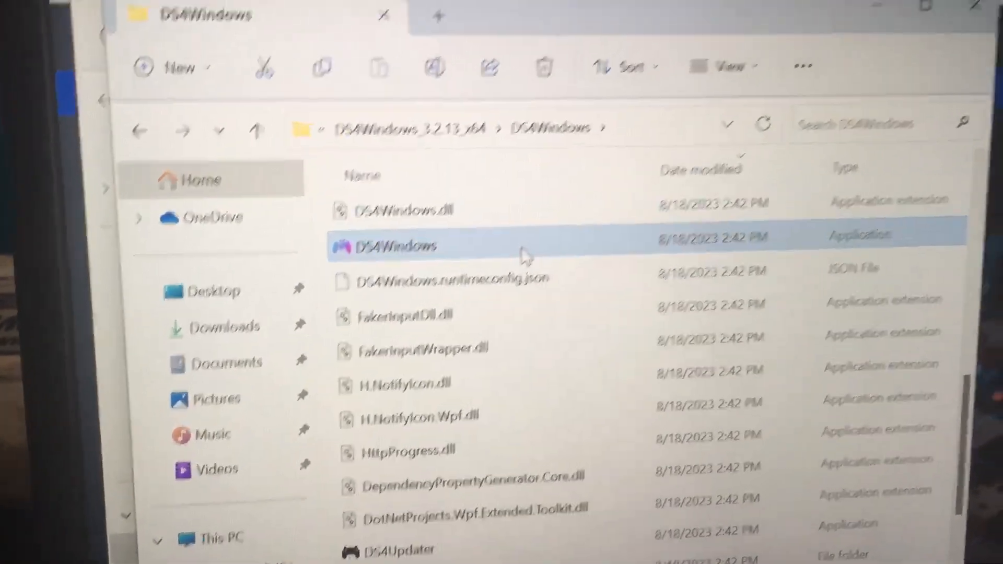
double_click(389, 246)
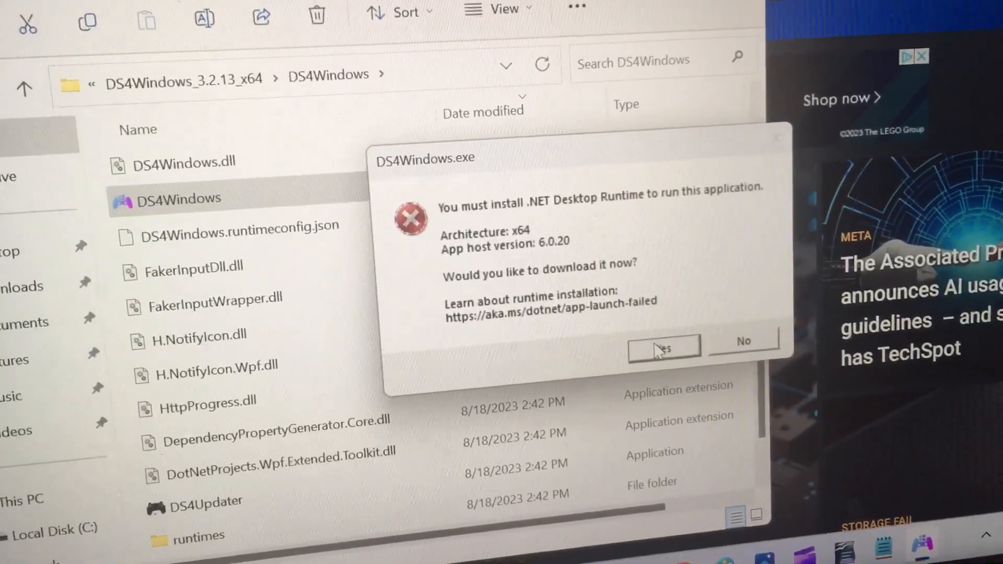
Accept the prompt to download .NET Desktop Runtime 6.0.21 x64 from Microsoft.
click(744, 340)
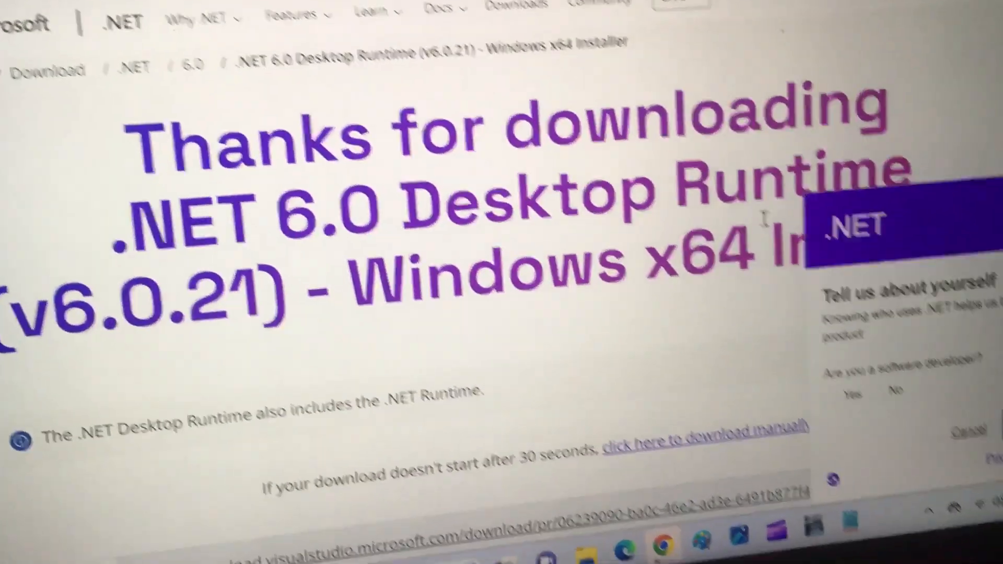
scroll(down, 3)
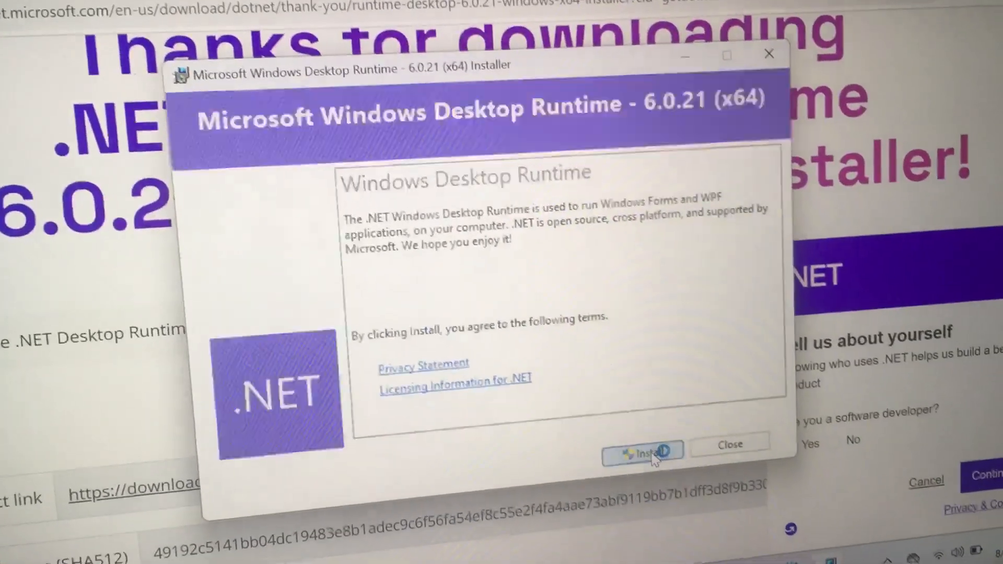
Install Windows Desktop Runtime 6.0.21 (x64), approving the UAC prompt, then close the installer.
click(642, 451)
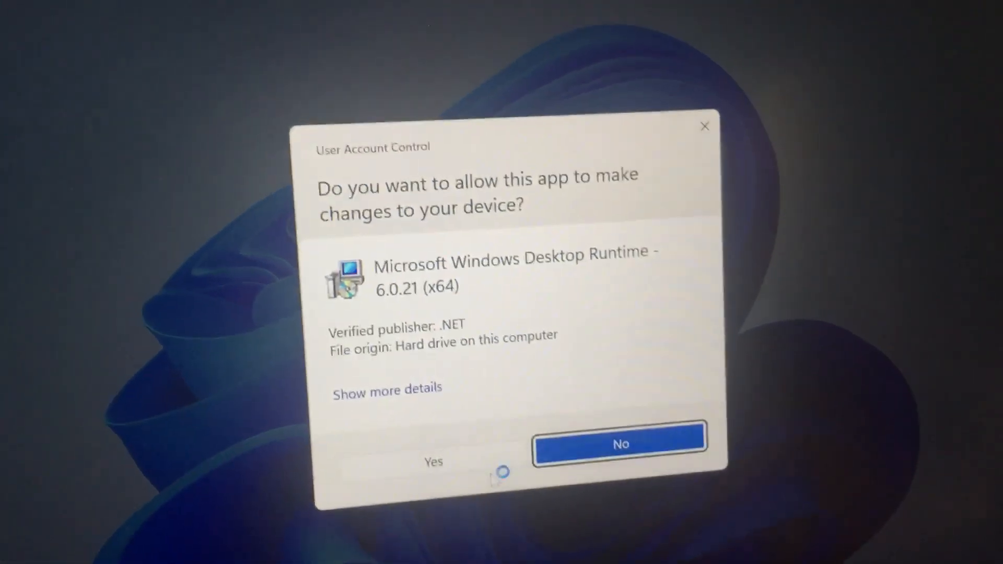
click(434, 462)
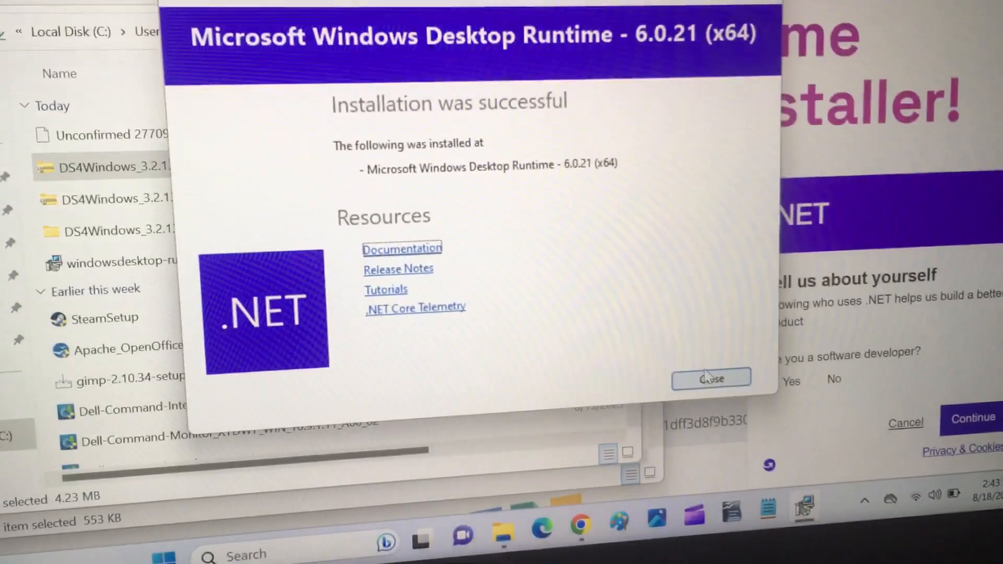
click(711, 378)
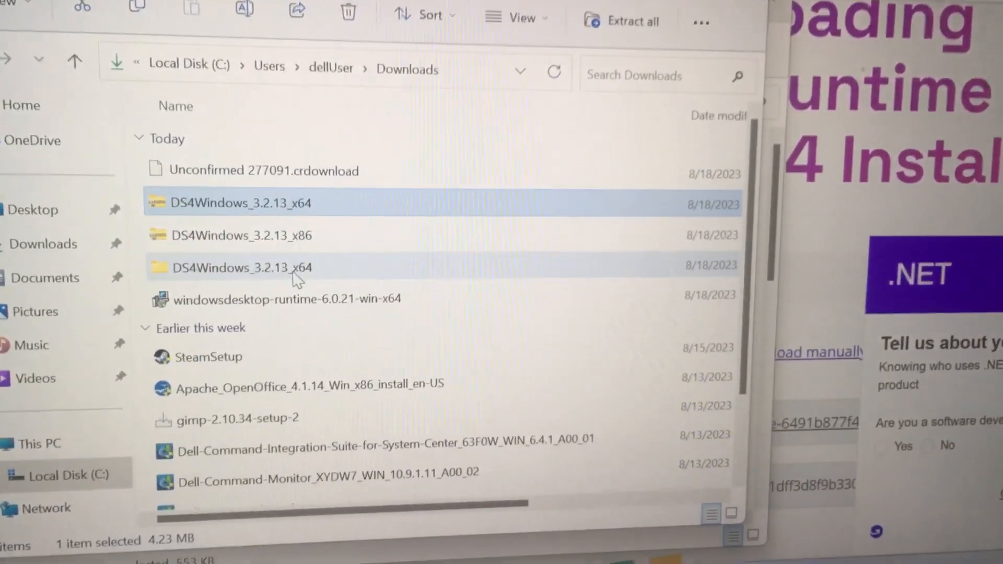
Open the DS4Windows_3.2.13_x64 folder in File Explorer.
double_click(238, 267)
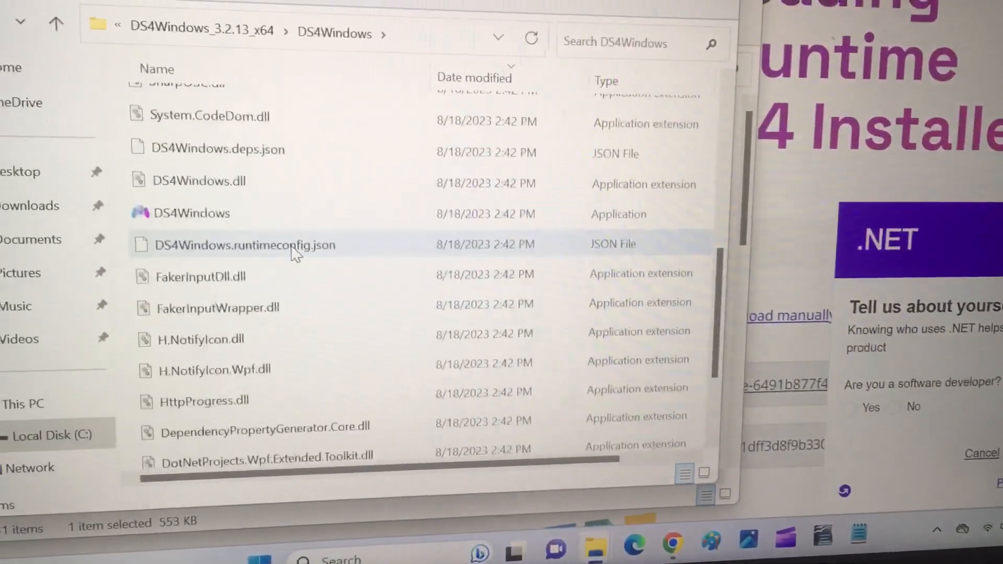
mouse_move(381, 231)
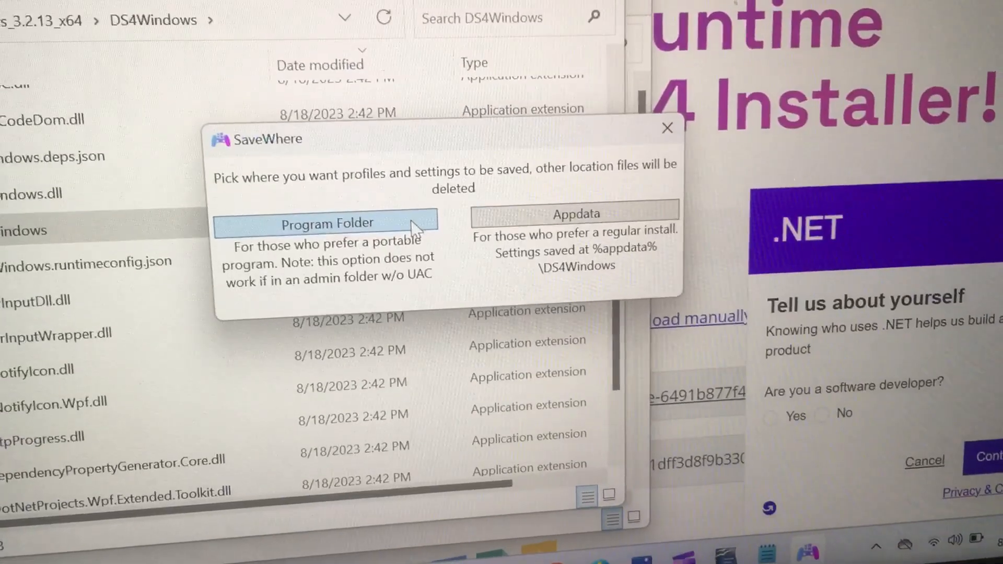
Save profiles and settings in the Program Folder and relaunch DS4Windows.
click(326, 223)
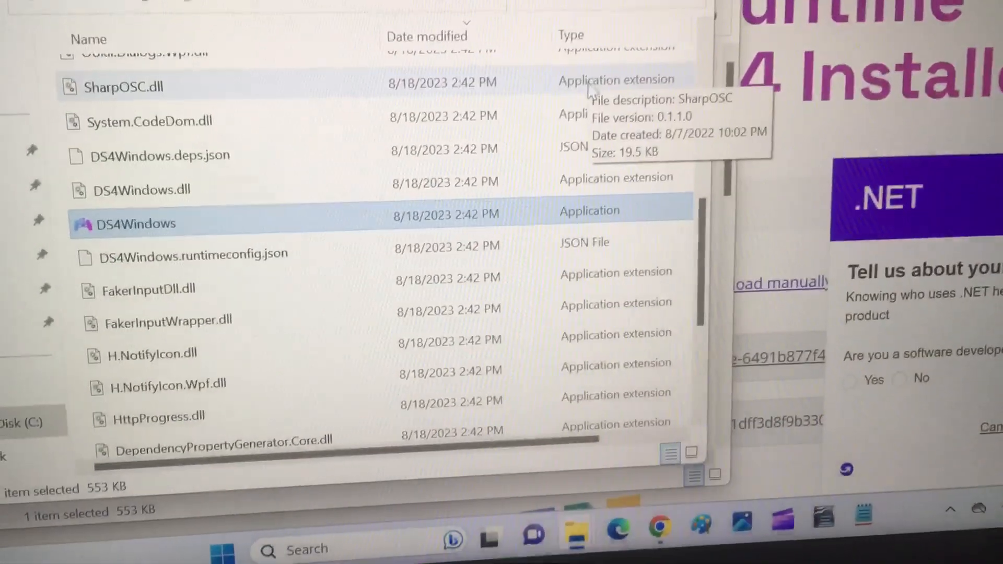
double_click(134, 223)
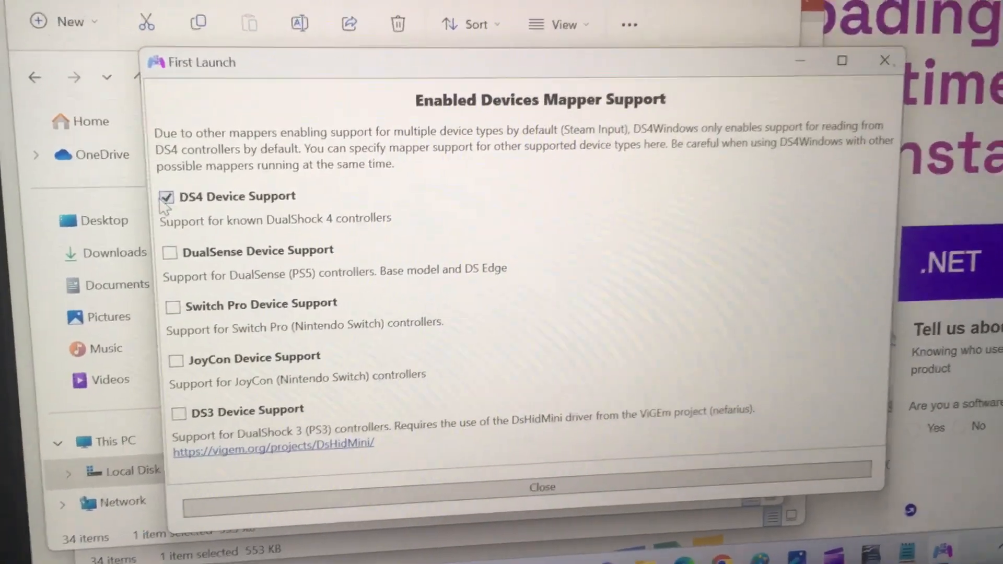
Swap DS4 device support for DS3 support, close the window, and relaunch DS4Windows.exe.
click(166, 196)
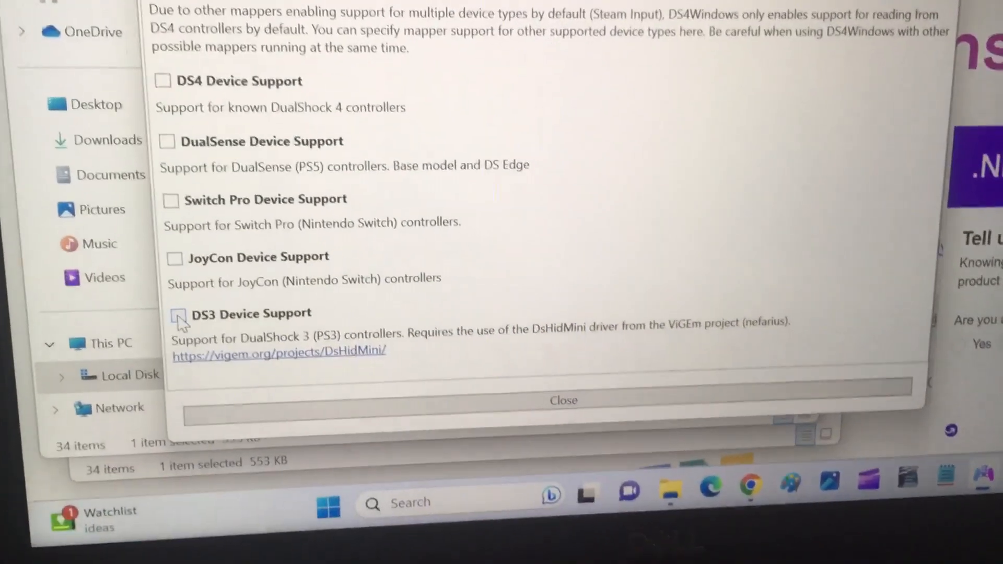
click(179, 319)
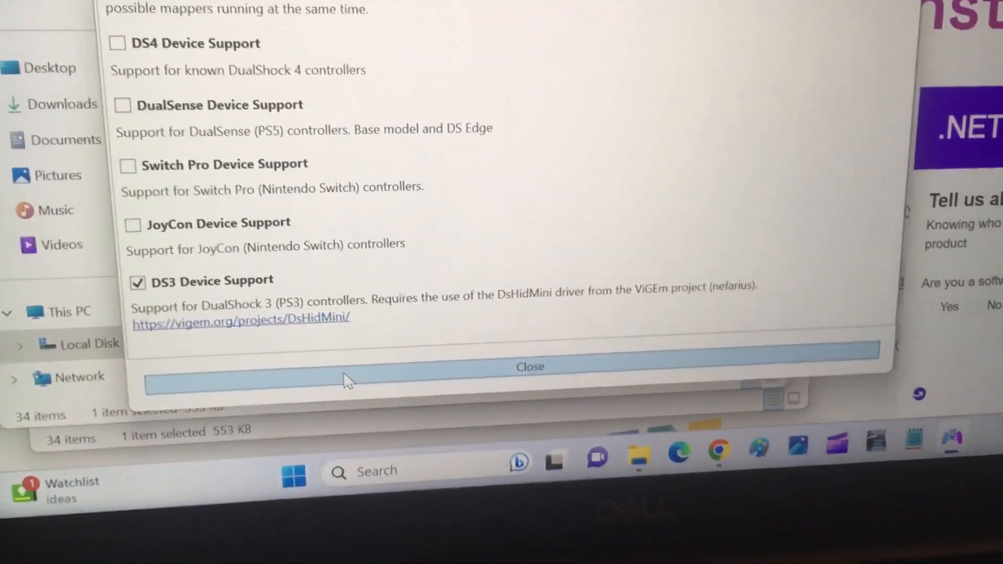
click(529, 366)
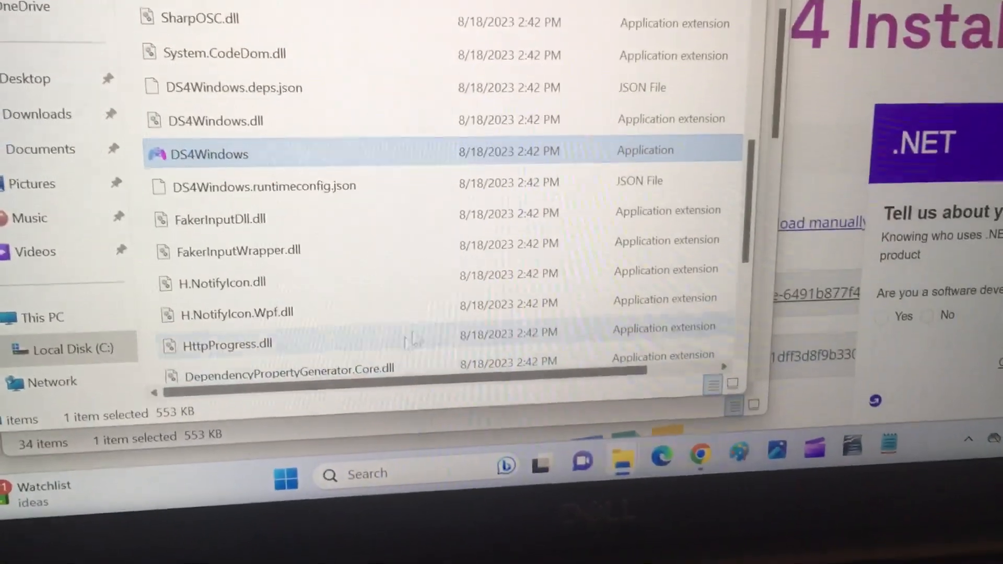
double_click(208, 154)
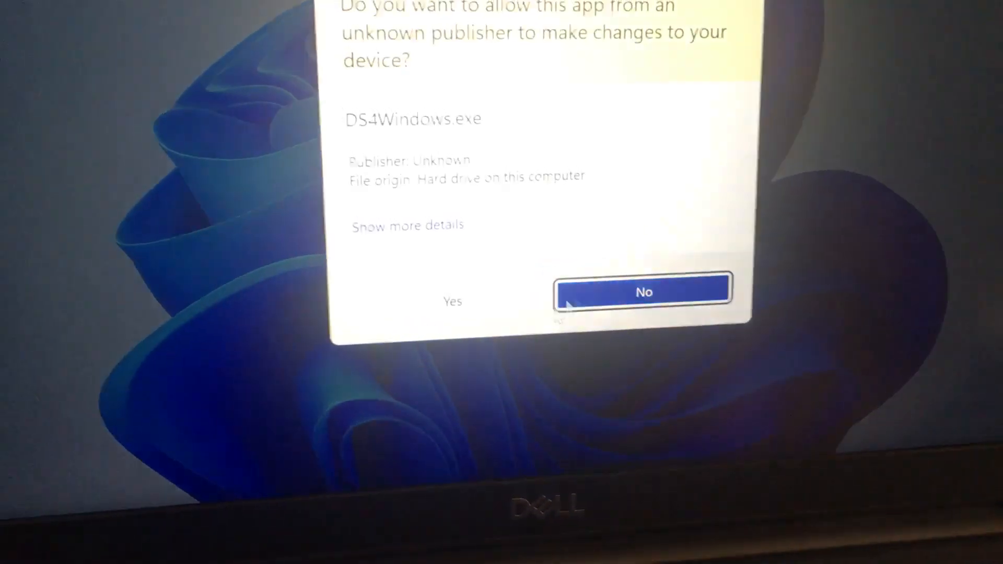
Approve the User Account Control prompt so DS4Windows launches the ViGEm Bus installer.
click(451, 302)
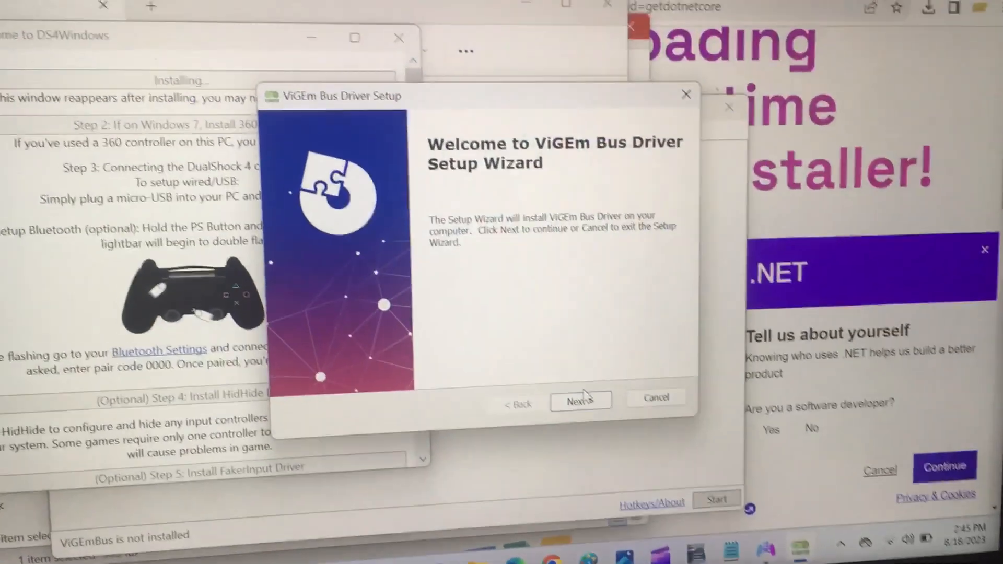
Accept the ViGEm Bus license, install the driver, and finish the wizard.
click(578, 400)
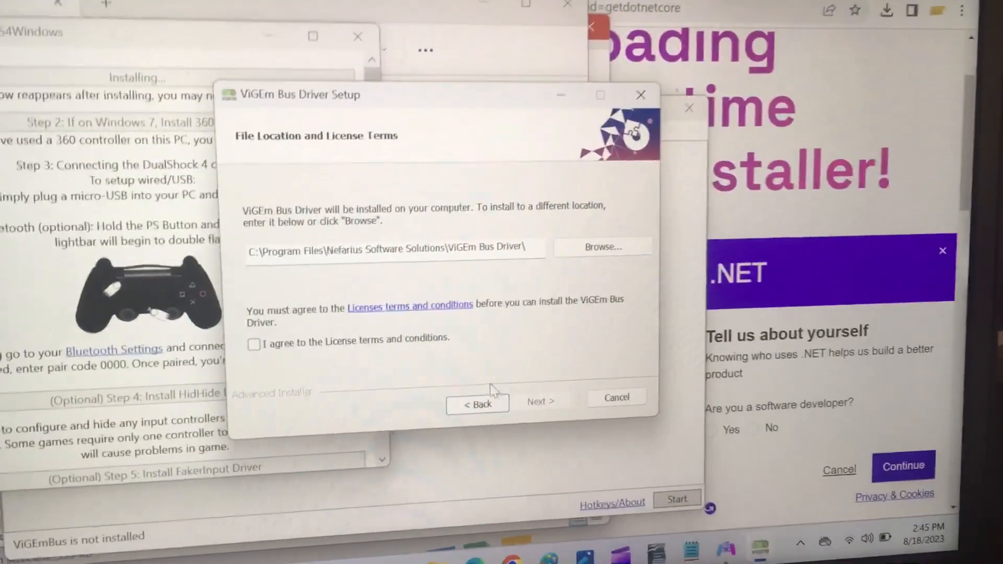
click(254, 344)
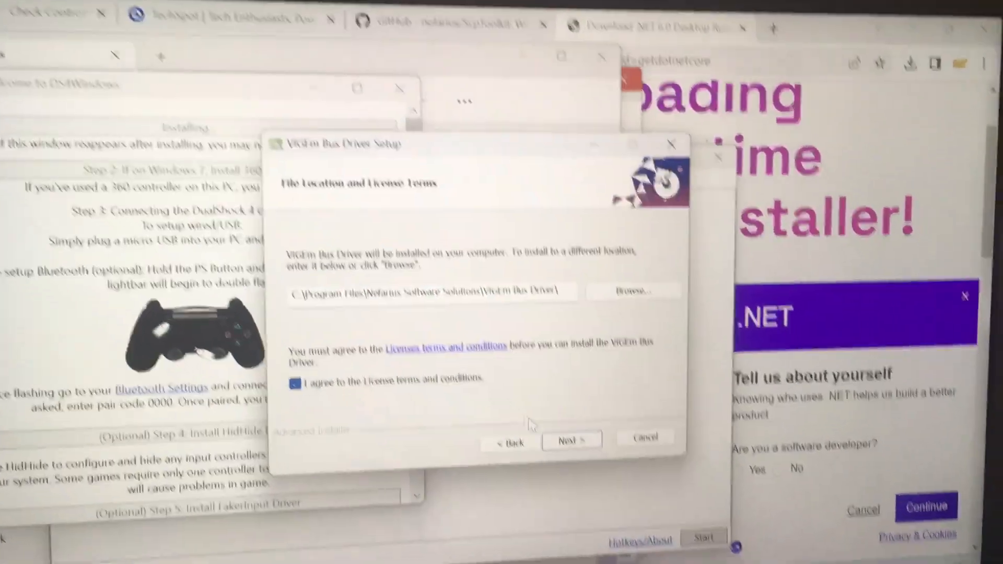
click(570, 439)
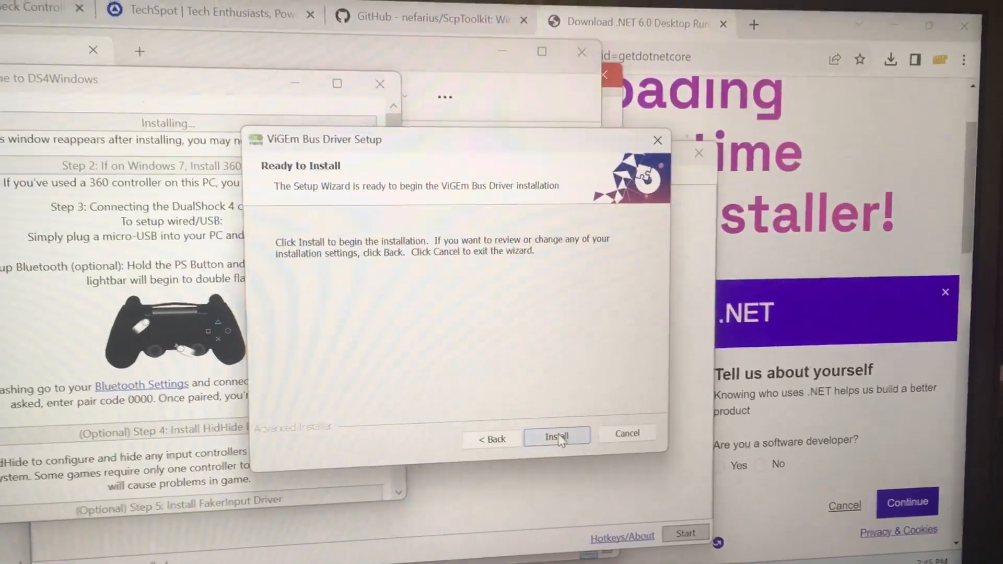
click(556, 437)
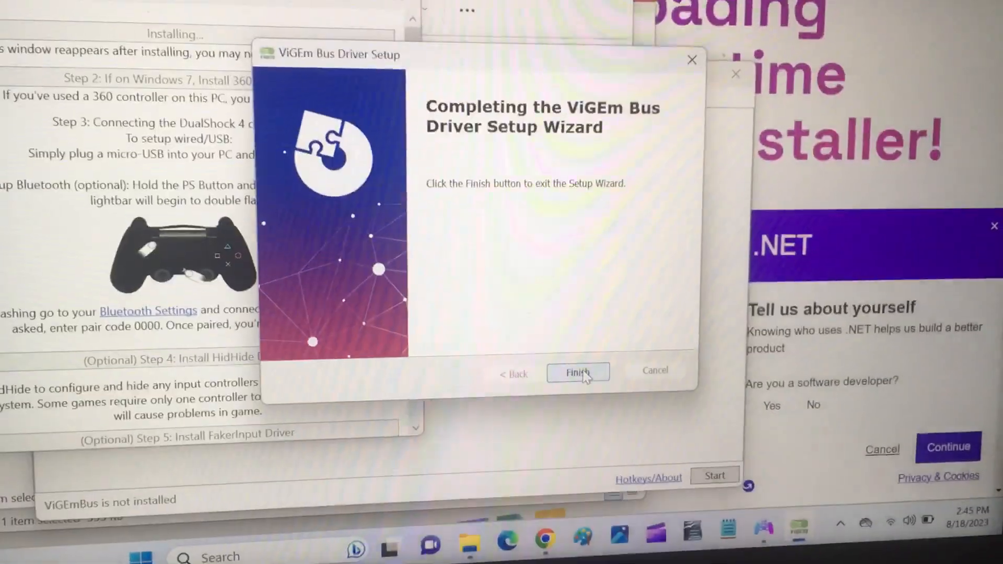
click(577, 373)
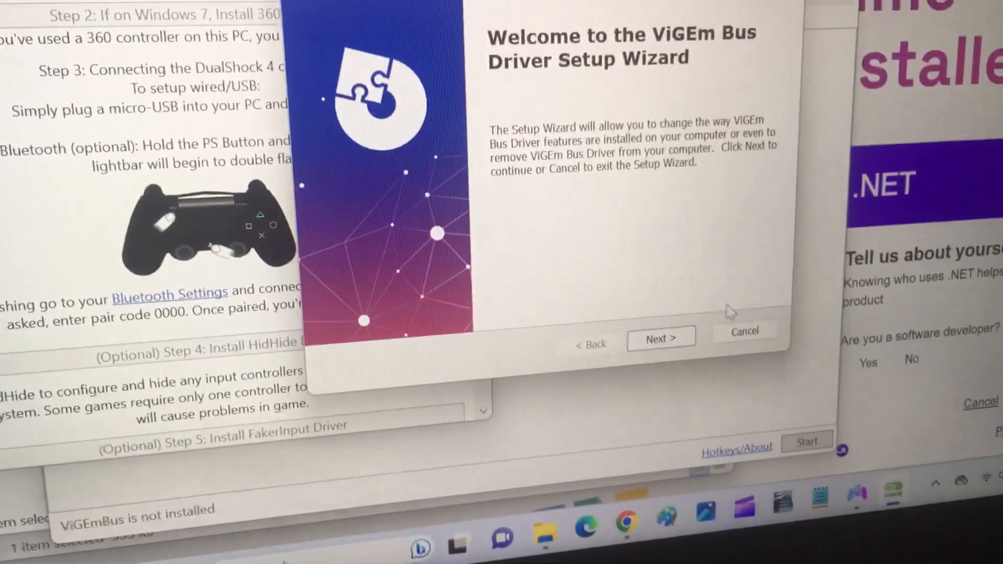
Cancel the repeated ViGEm maintenance wizard and close the interrupted setup page.
click(744, 330)
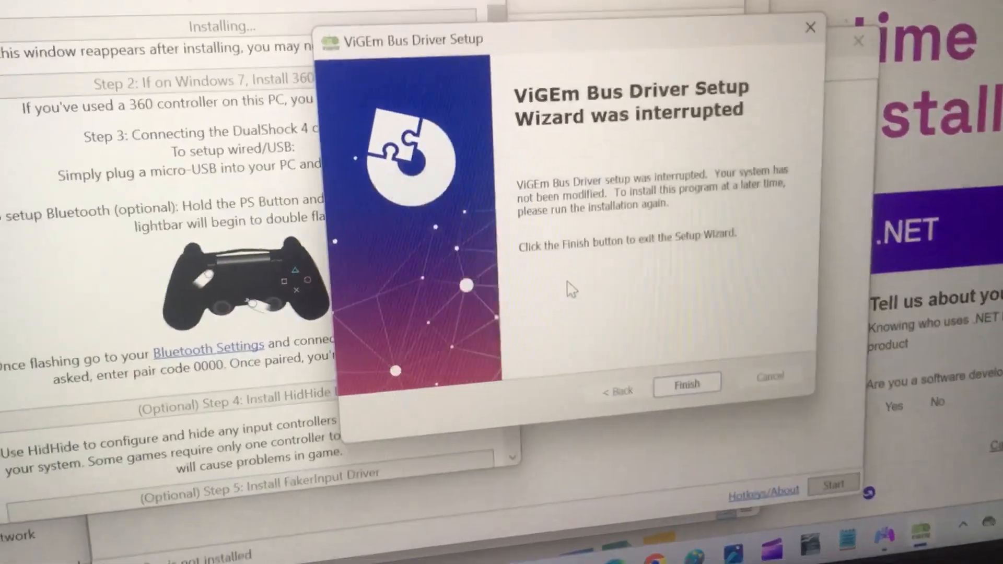
click(686, 383)
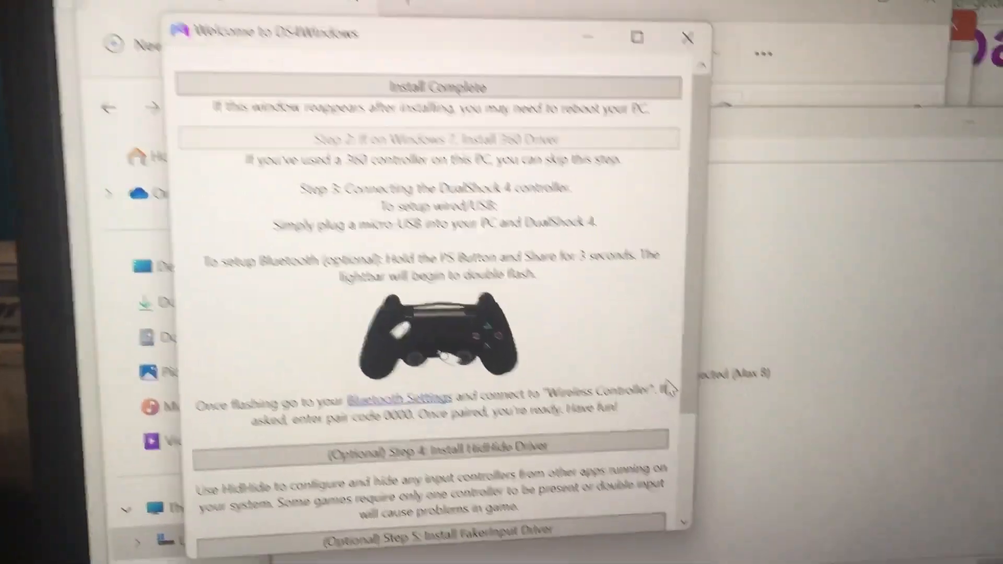
Scroll the welcome window and start (Optional) Step 4: Install HidHide Driver.
scroll(down, 3)
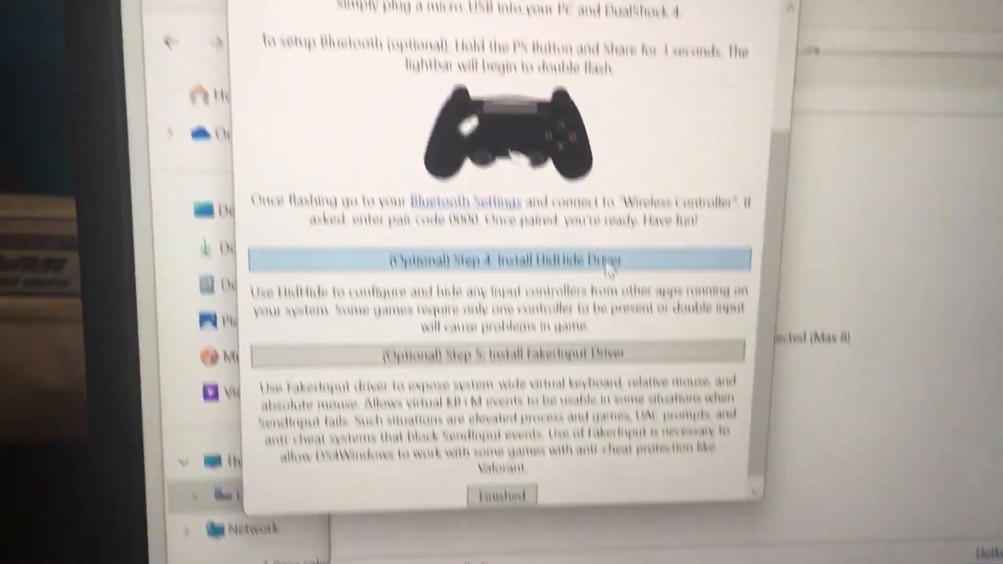
click(465, 261)
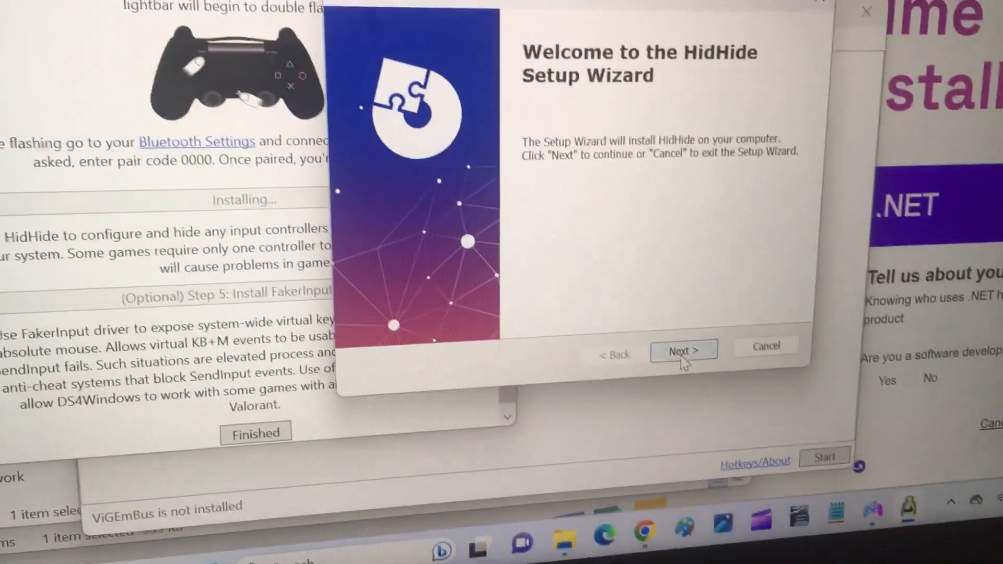
Accept the HidHide license, install it, finish, and agree to restart the system.
click(683, 350)
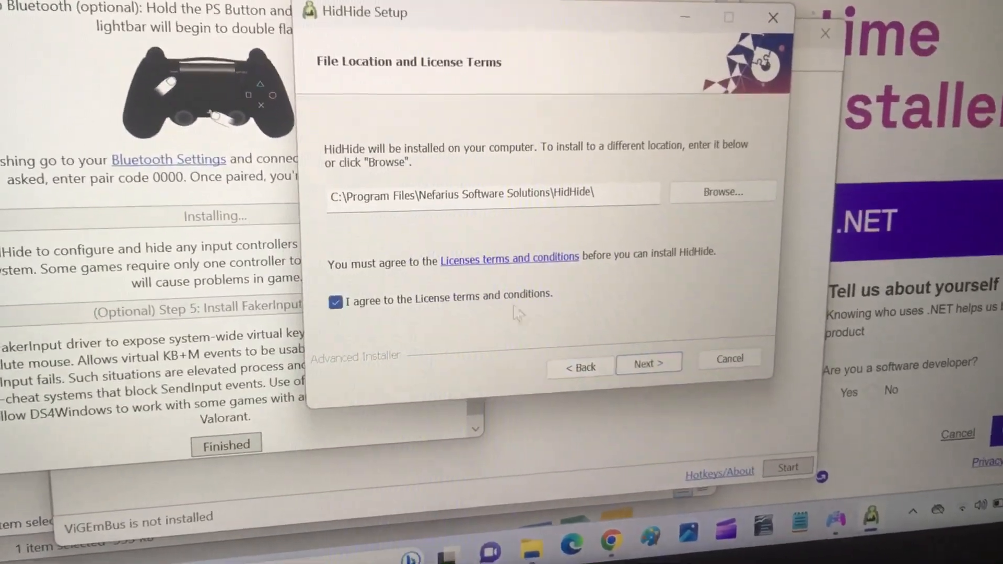
click(647, 364)
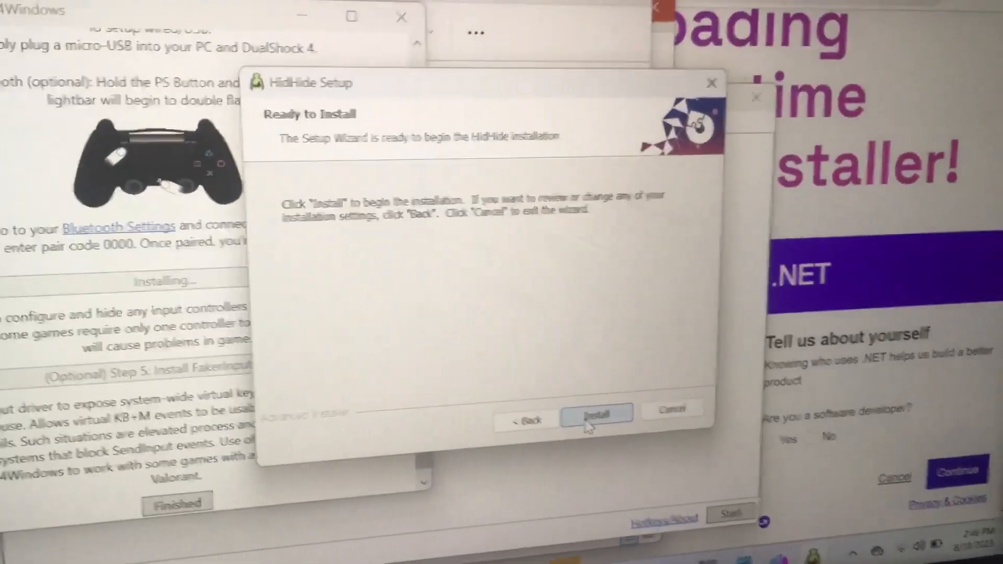
click(595, 411)
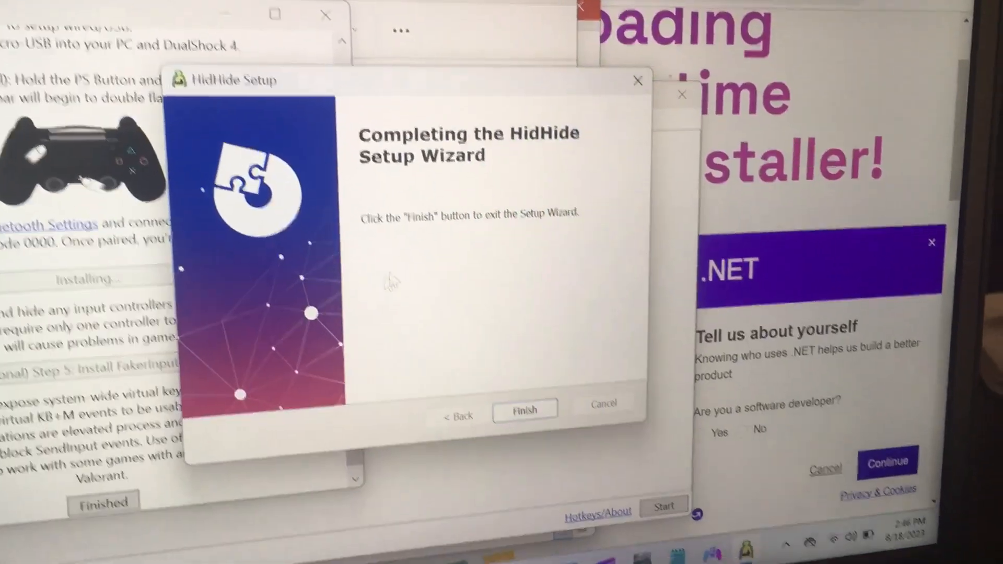
click(525, 409)
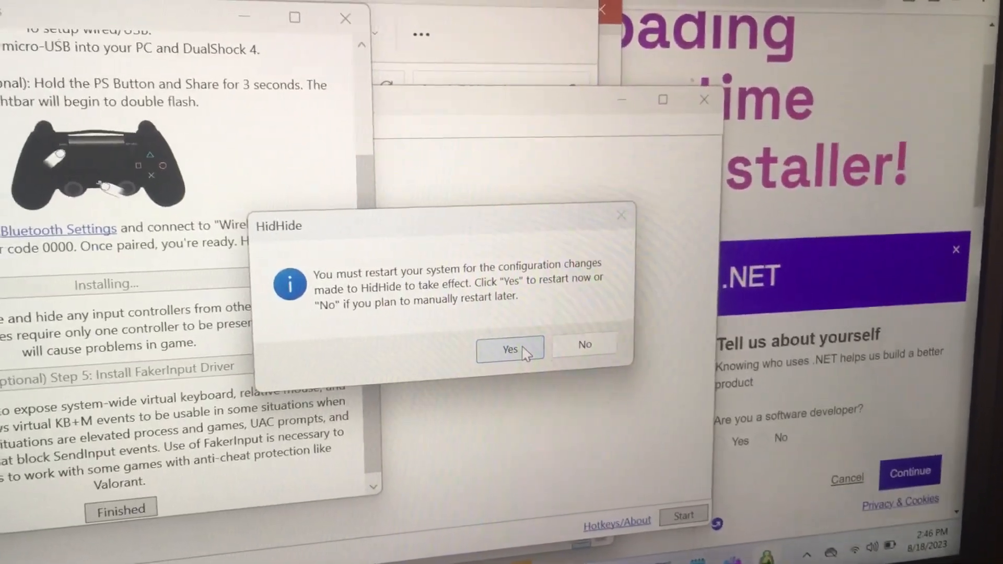
click(510, 348)
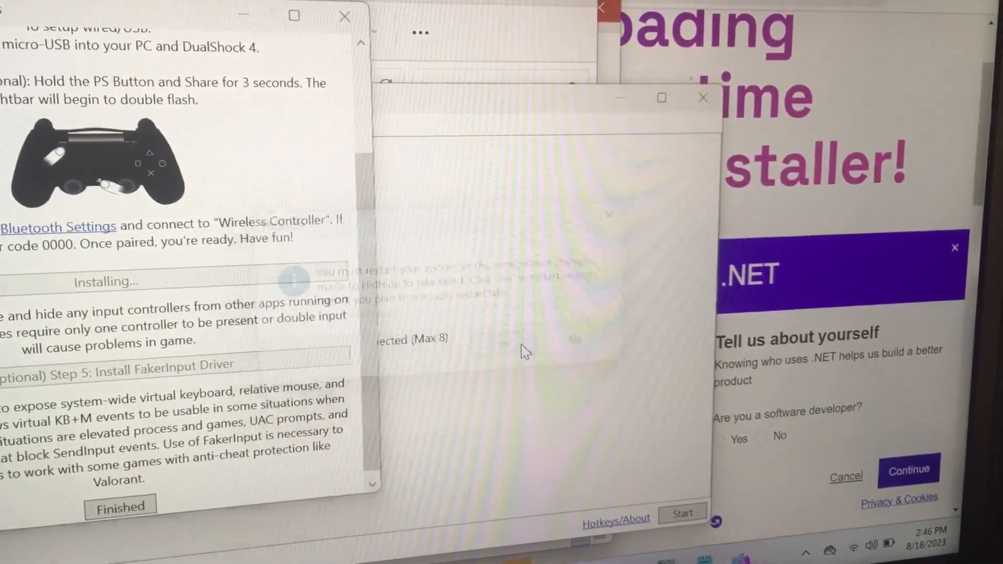